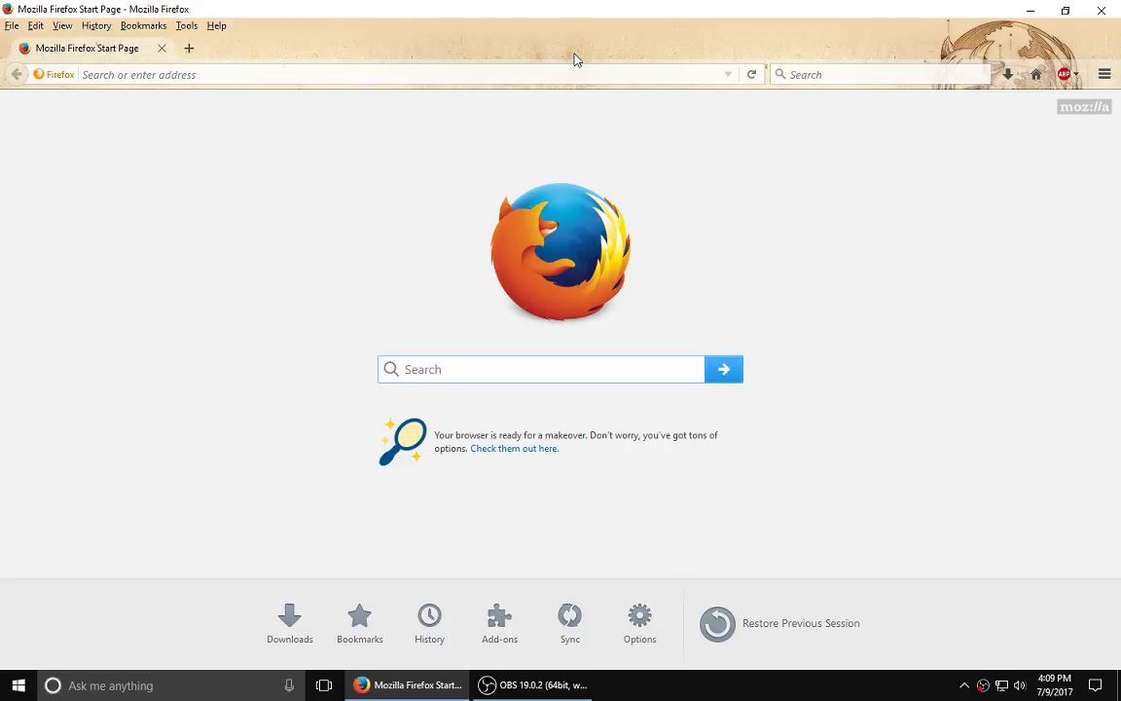
Focus the search box in the Firefox toolbar.
{"action": "left_click", "coordinate": [540, 369]}
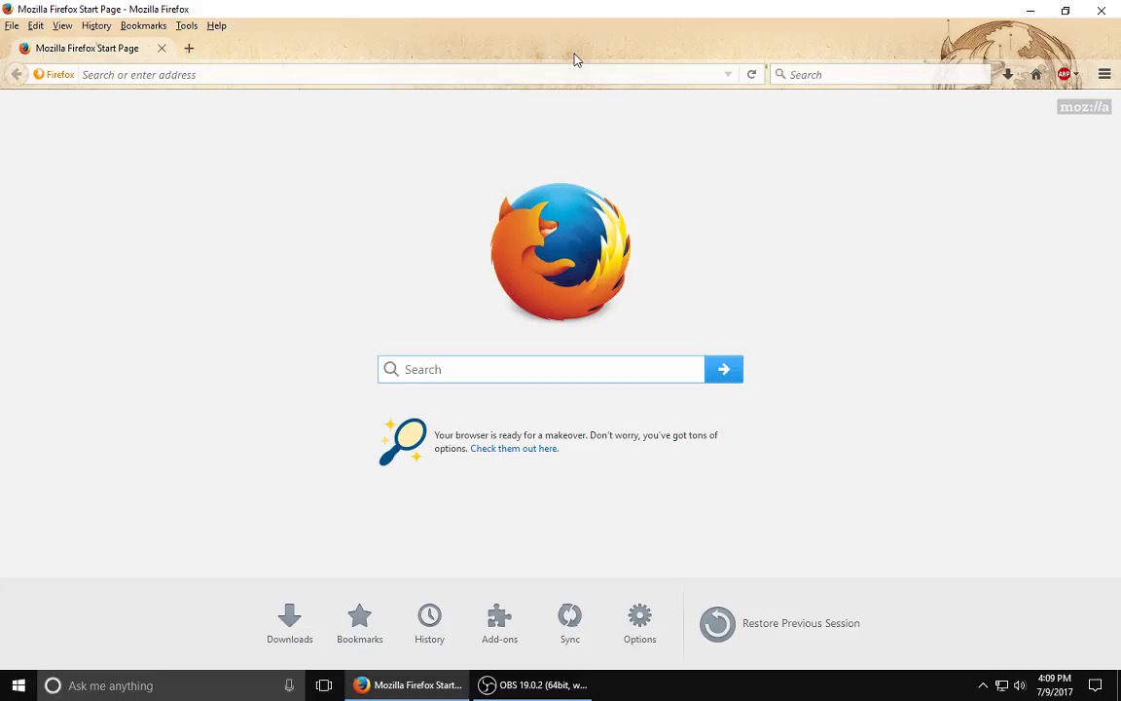
{"action": "mouse_move", "coordinate": [640, 122]}
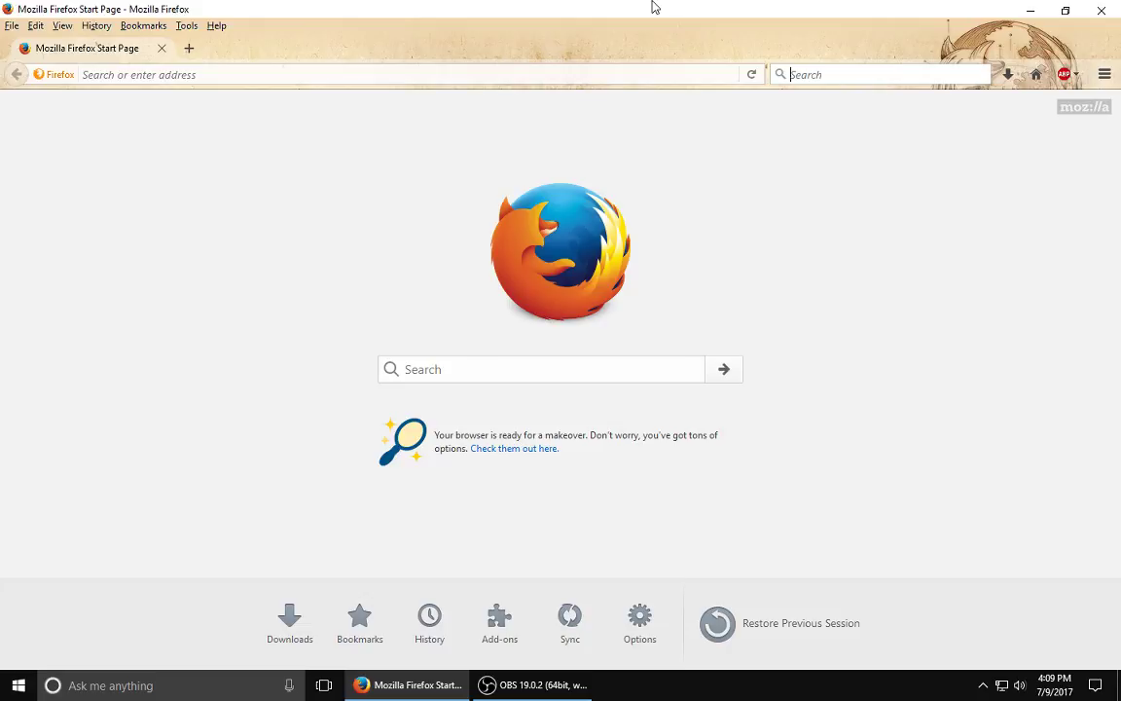
Type 'six flags magic mountain' into the search box, correcting the 'moyu' typo.
{"action": "type", "text": "six"}
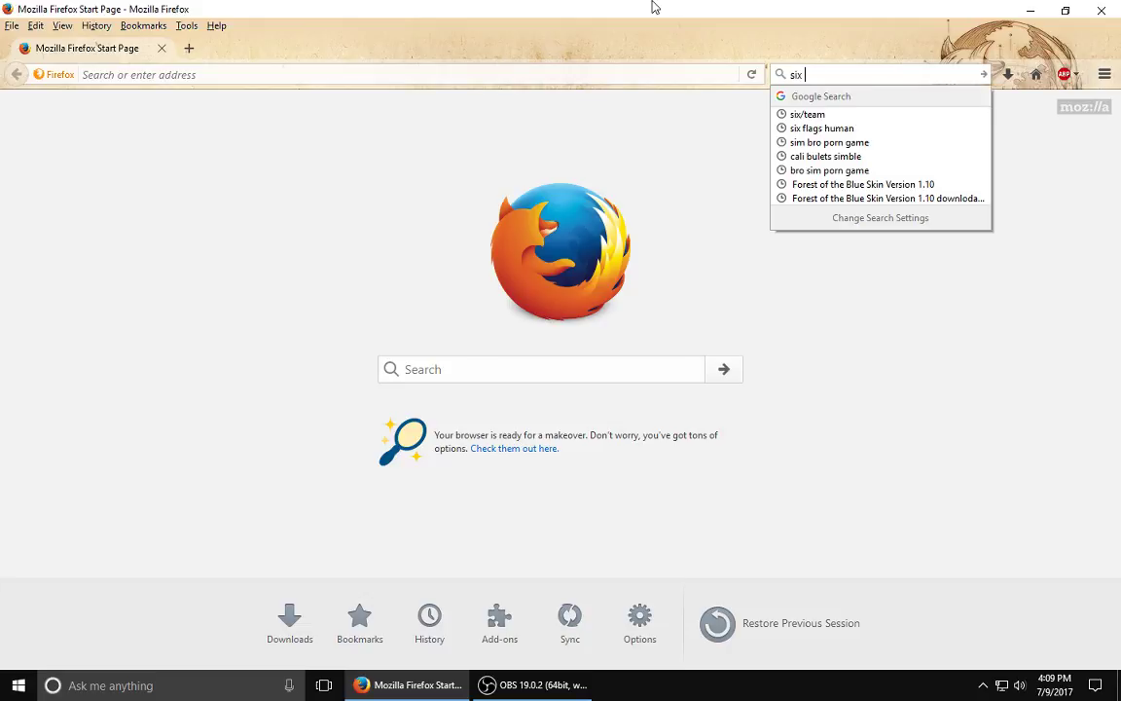
{"action": "type", "text": "fl"}
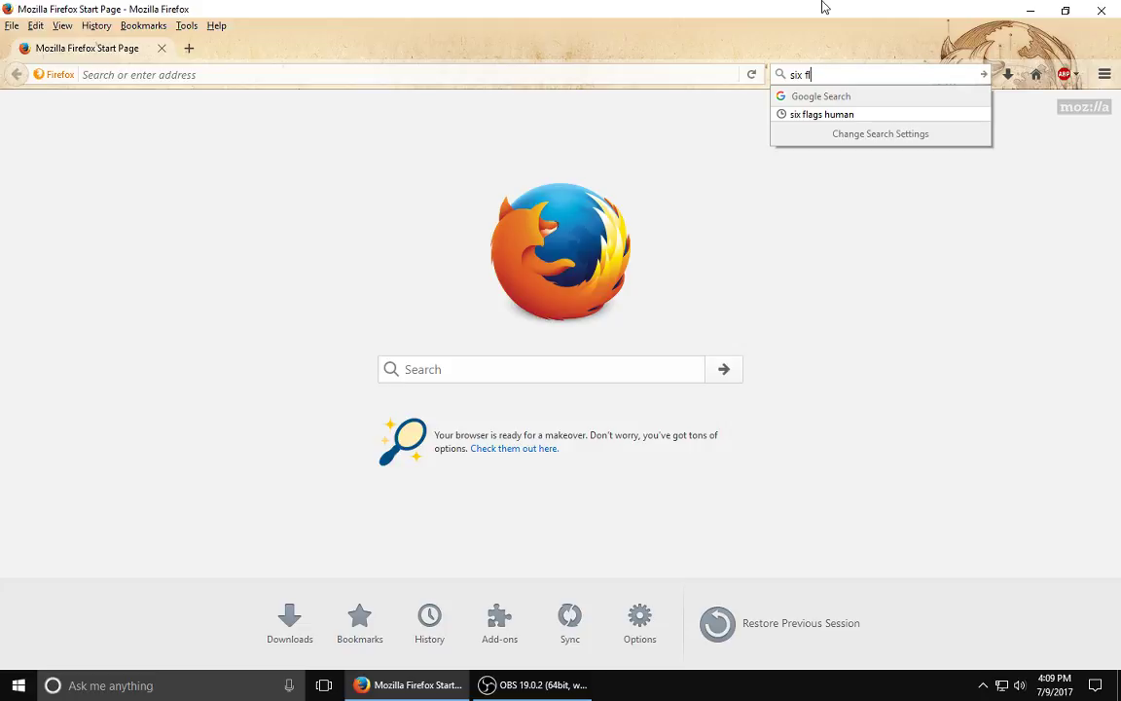
{"action": "type", "text": "ags"}
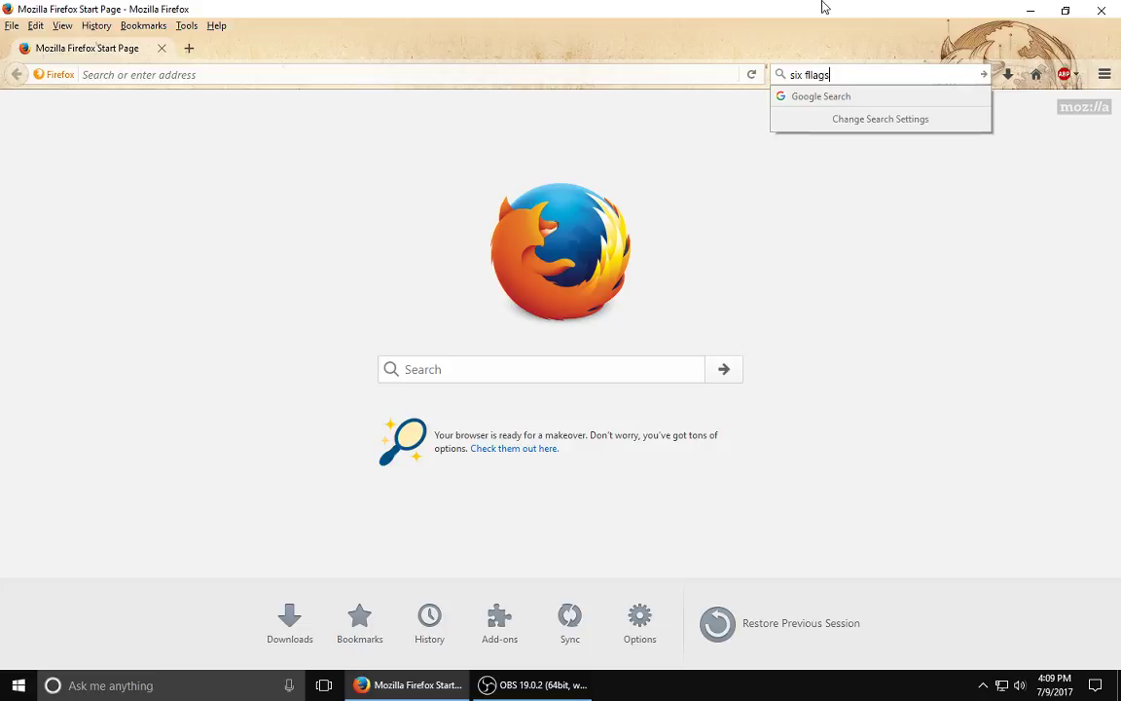
{"action": "type", "text": "ma"}
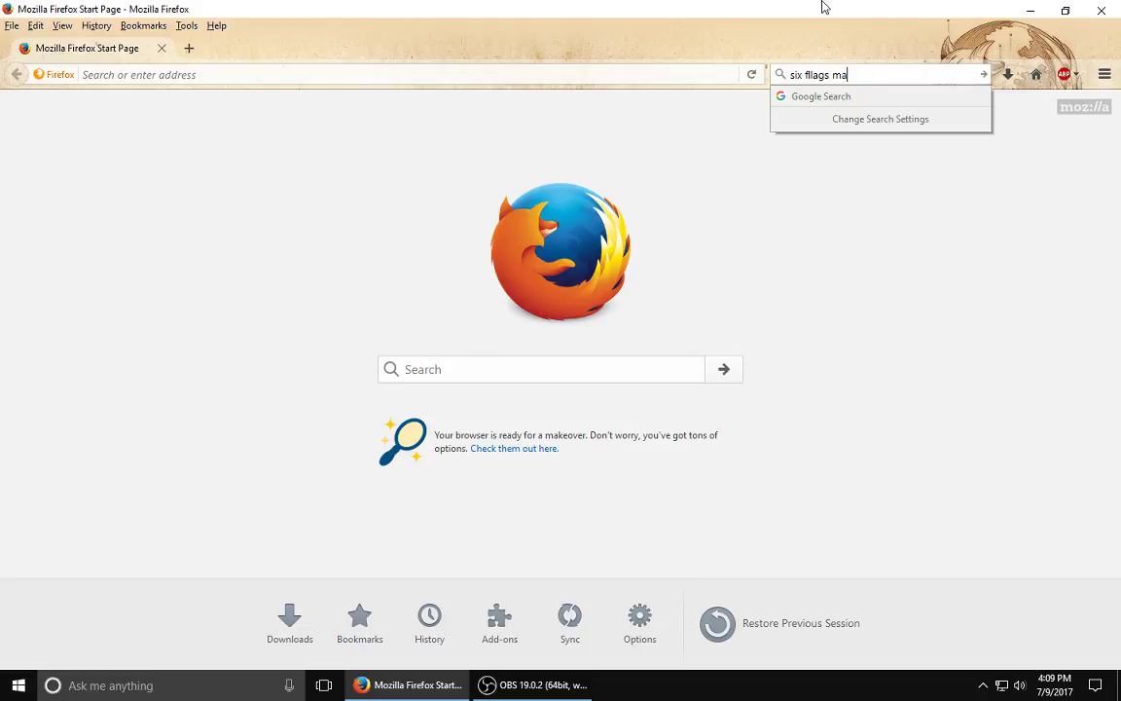
{"action": "type", "text": "gic"}
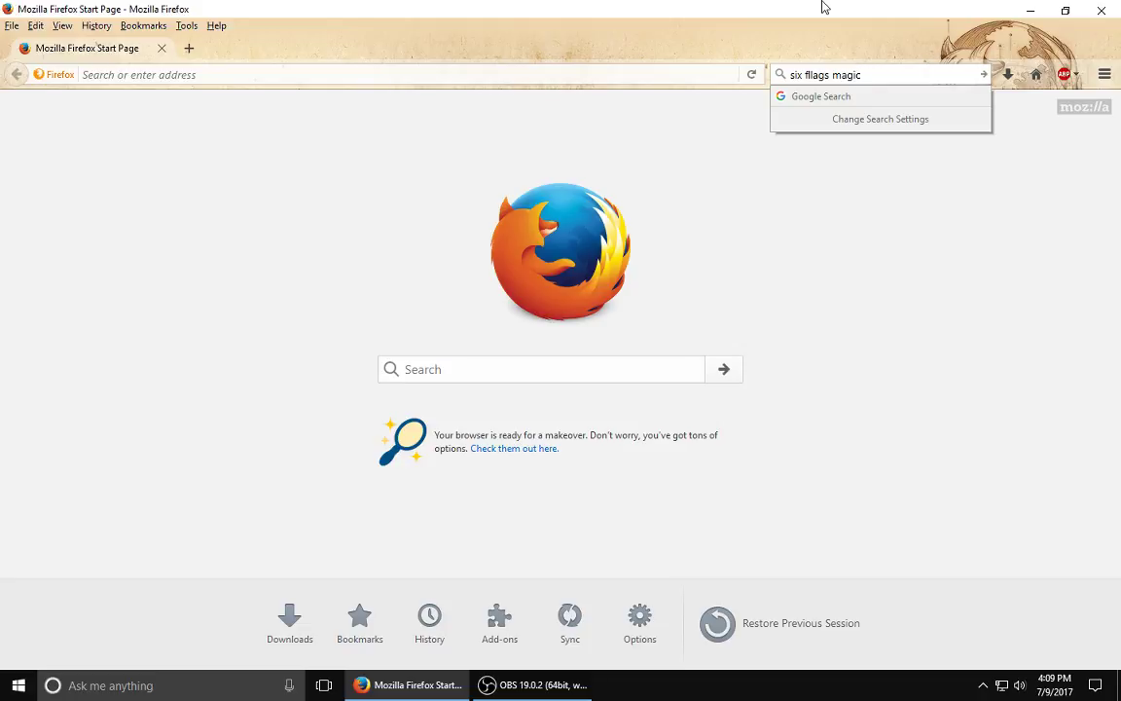
{"action": "type", "text": "moyu"}
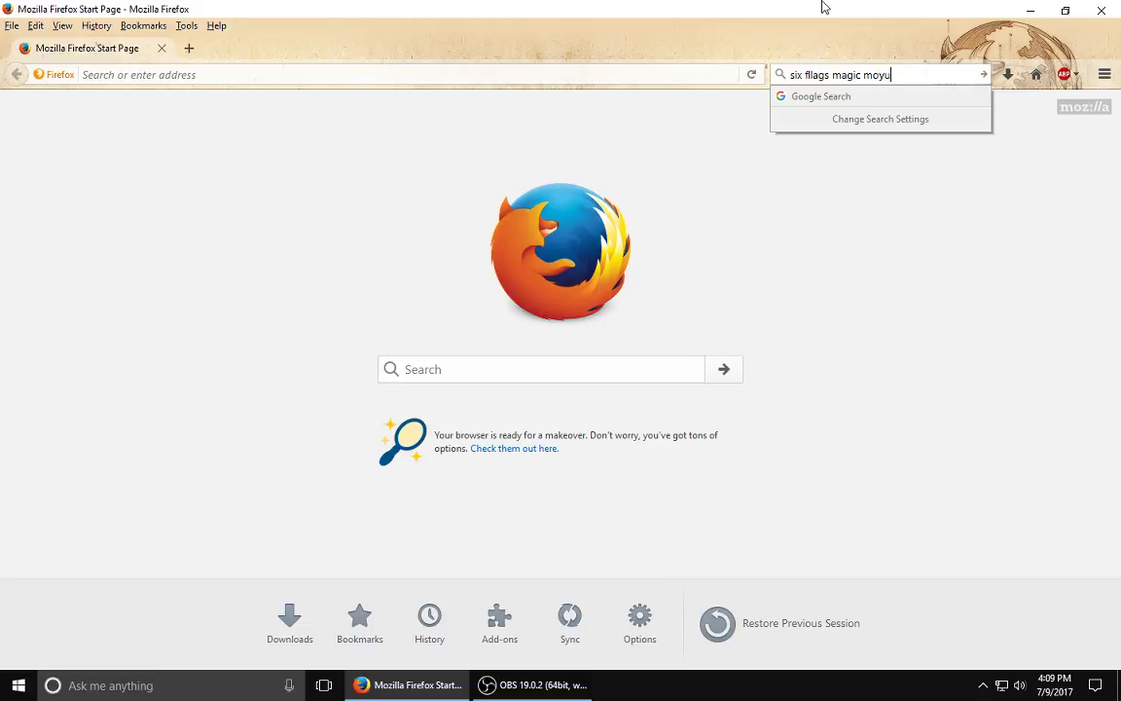
{"action": "key", "text": "BackSpace"}
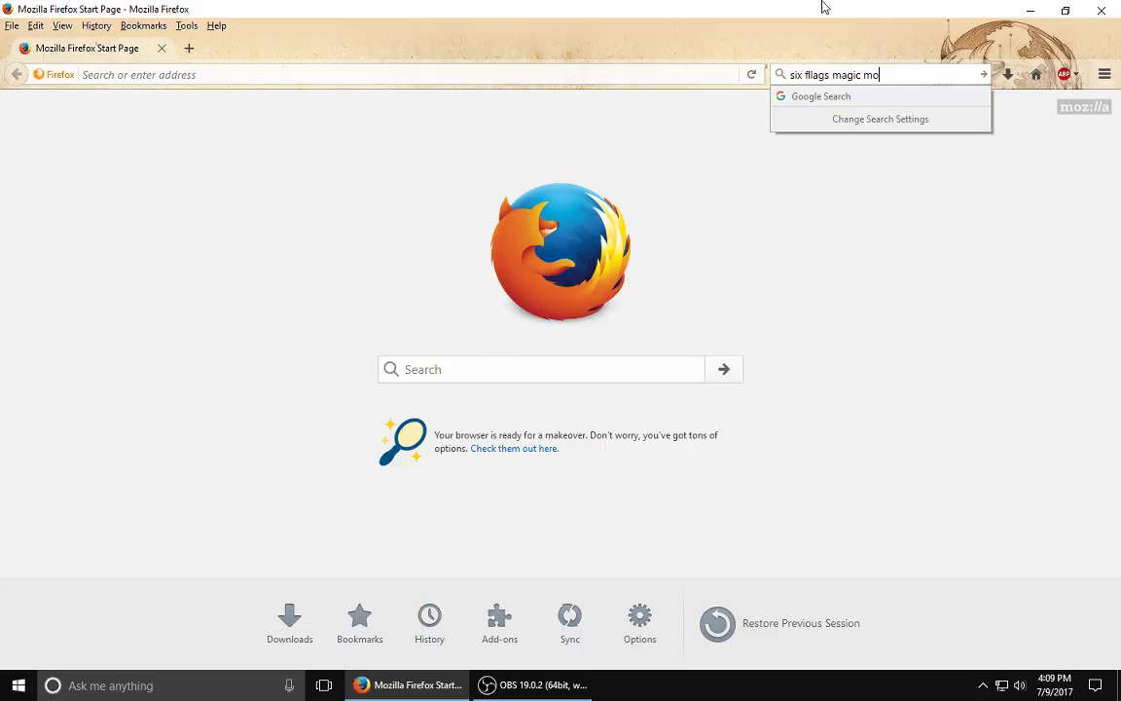
{"action": "type", "text": "untion"}
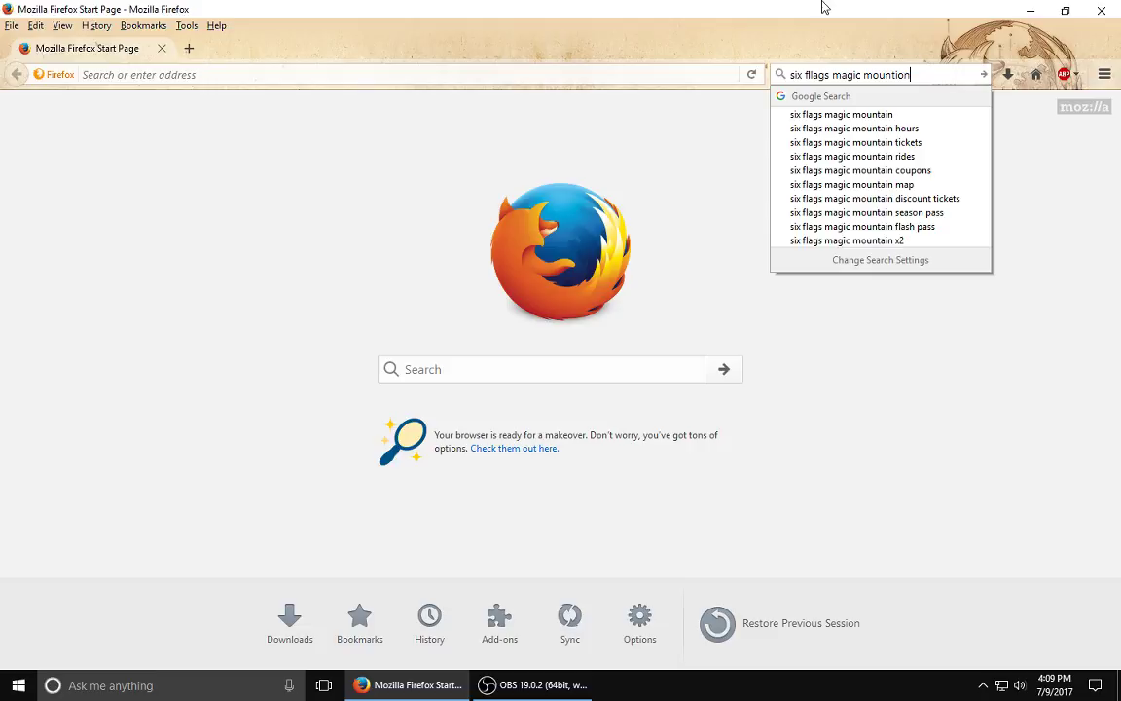
{"action": "mouse_move", "coordinate": [851, 114]}
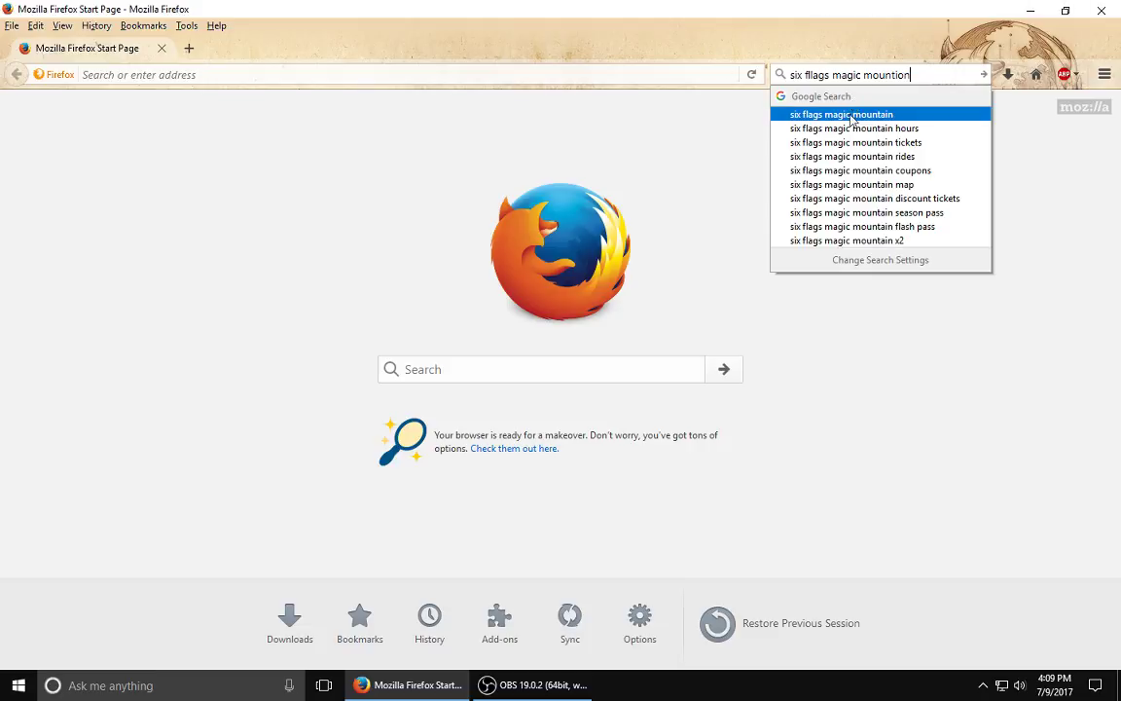
Pick the 'six flags magic mountain' suggestion and open the 'Buy Tickets Online and Save' result.
{"action": "left_click", "coordinate": [839, 114]}
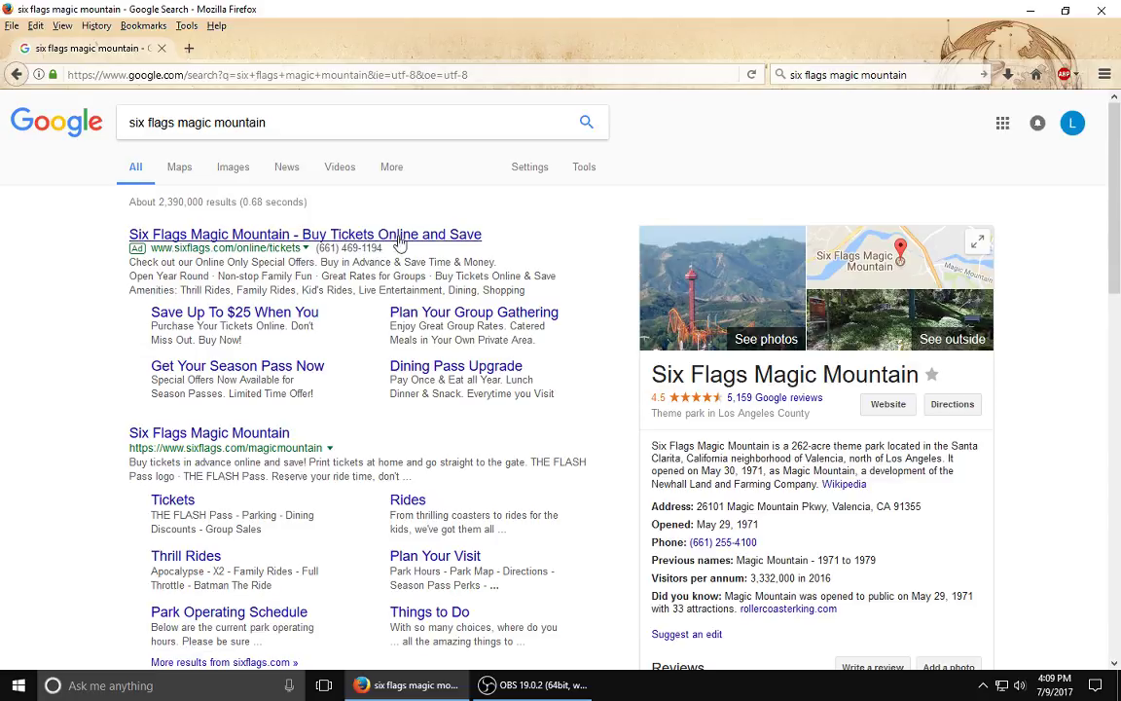
{"action": "left_click", "coordinate": [304, 234]}
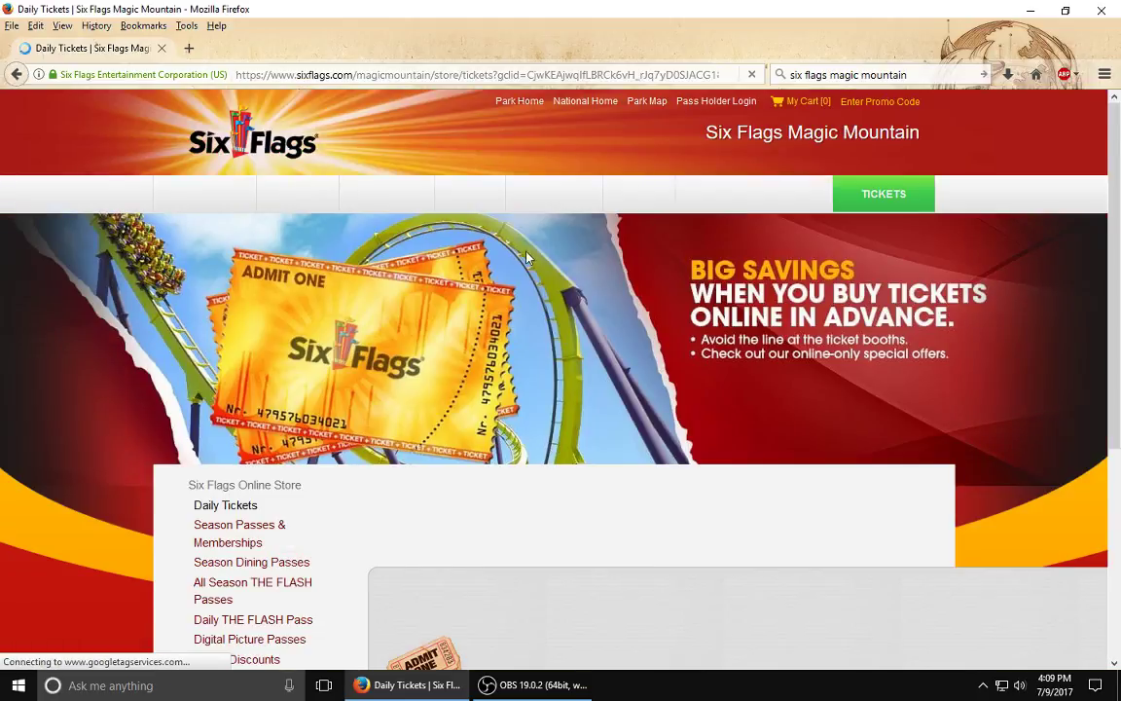
Browse the Daily Tickets prices, then minimize Firefox and OBS to show the desktop.
{"action": "scroll", "scroll_direction": "down", "scroll_amount": 3}
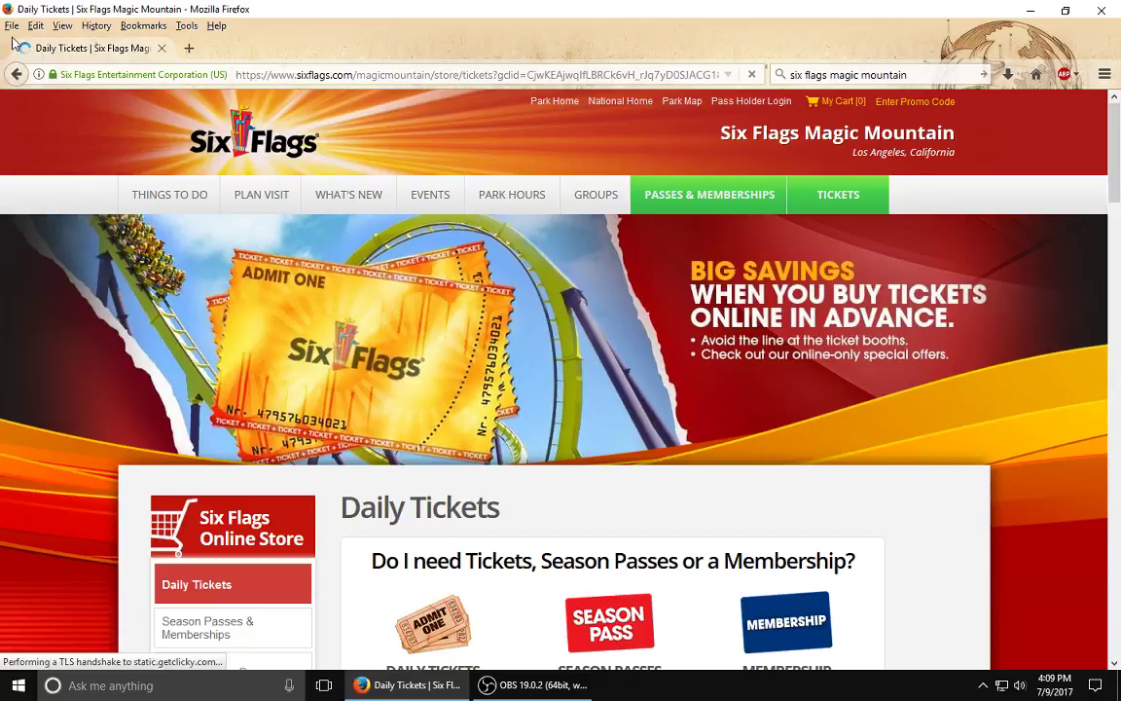
{"action": "scroll", "scroll_direction": "down", "scroll_amount": 3}
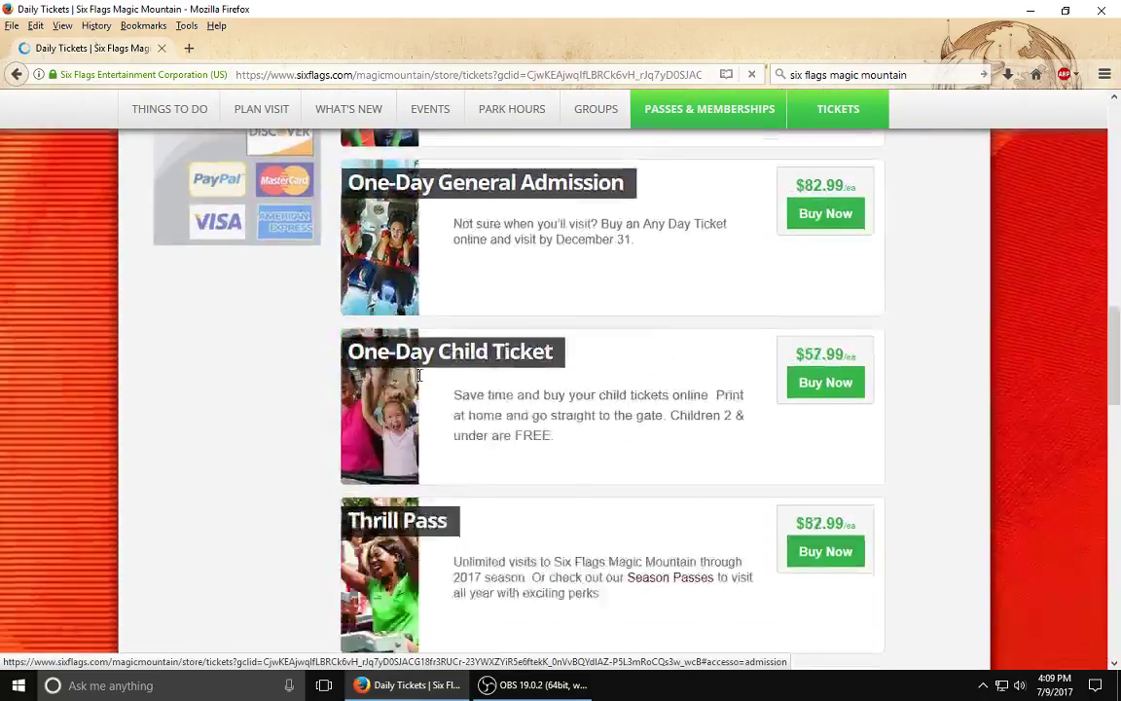
{"action": "scroll", "scroll_direction": "up", "scroll_amount": 3}
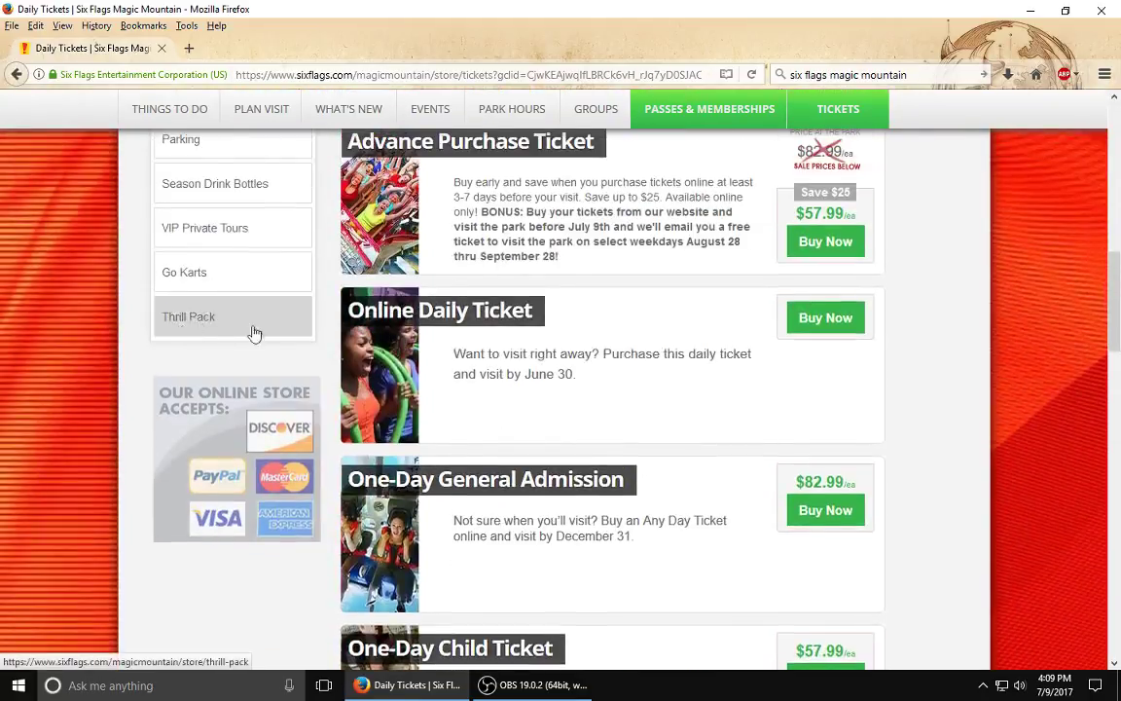
{"action": "mouse_move", "coordinate": [908, 356]}
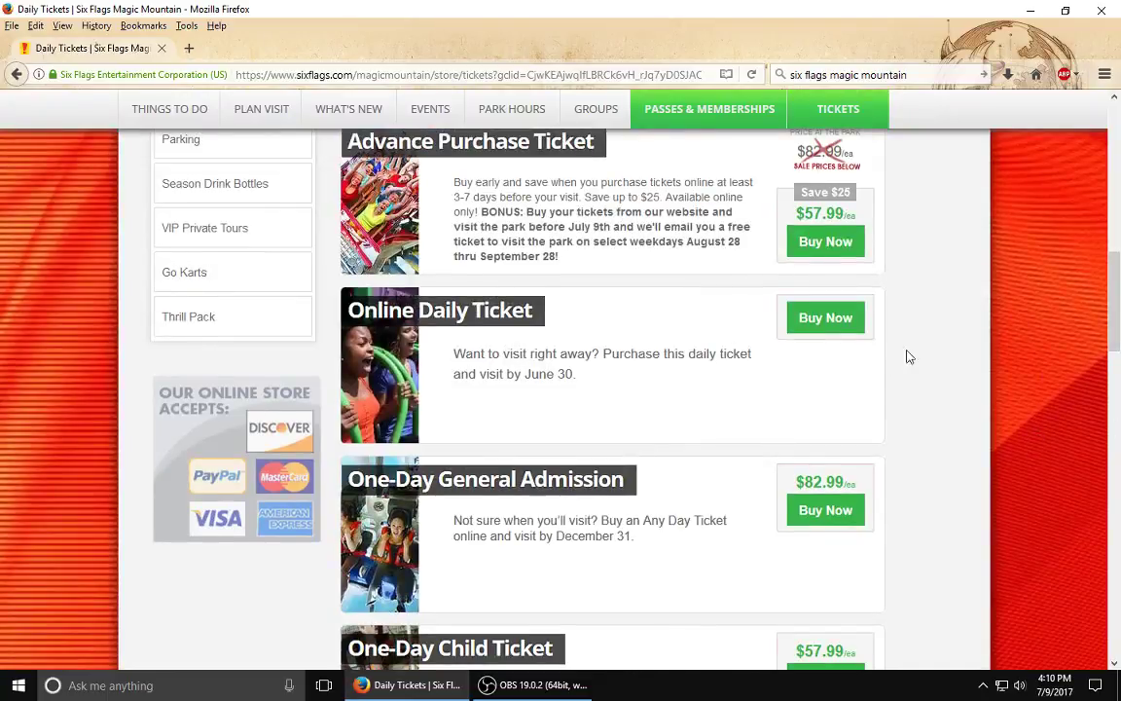
{"action": "scroll", "scroll_direction": "down", "scroll_amount": 3}
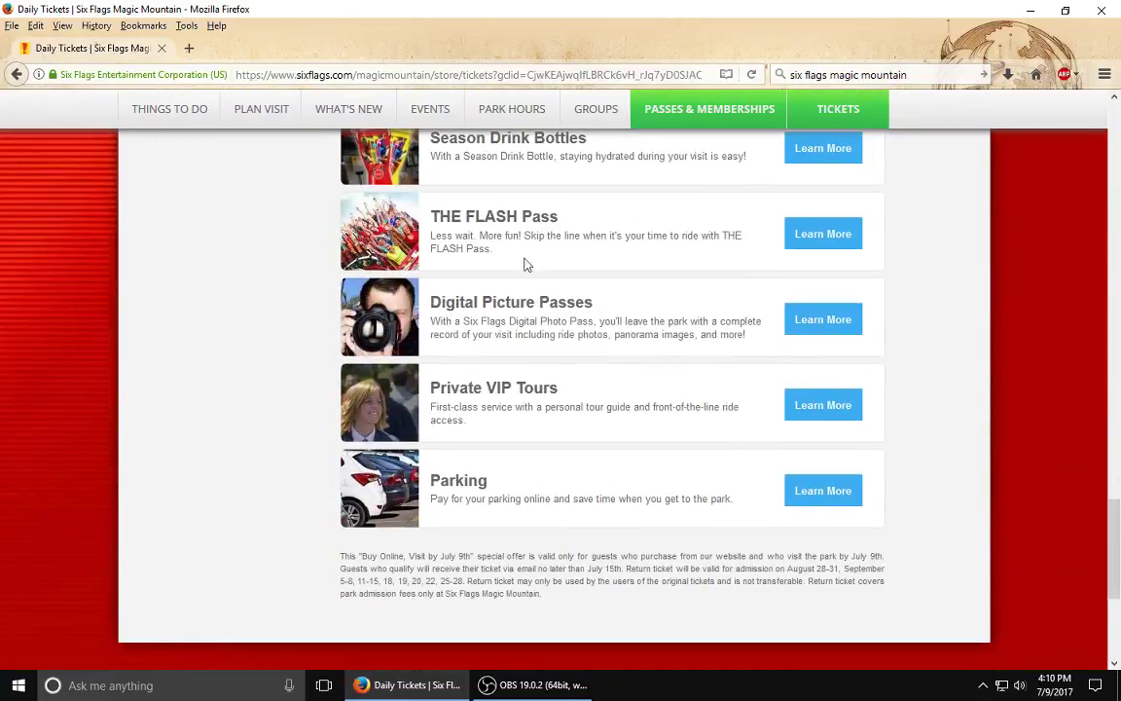
{"action": "scroll", "scroll_direction": "up", "scroll_amount": 3}
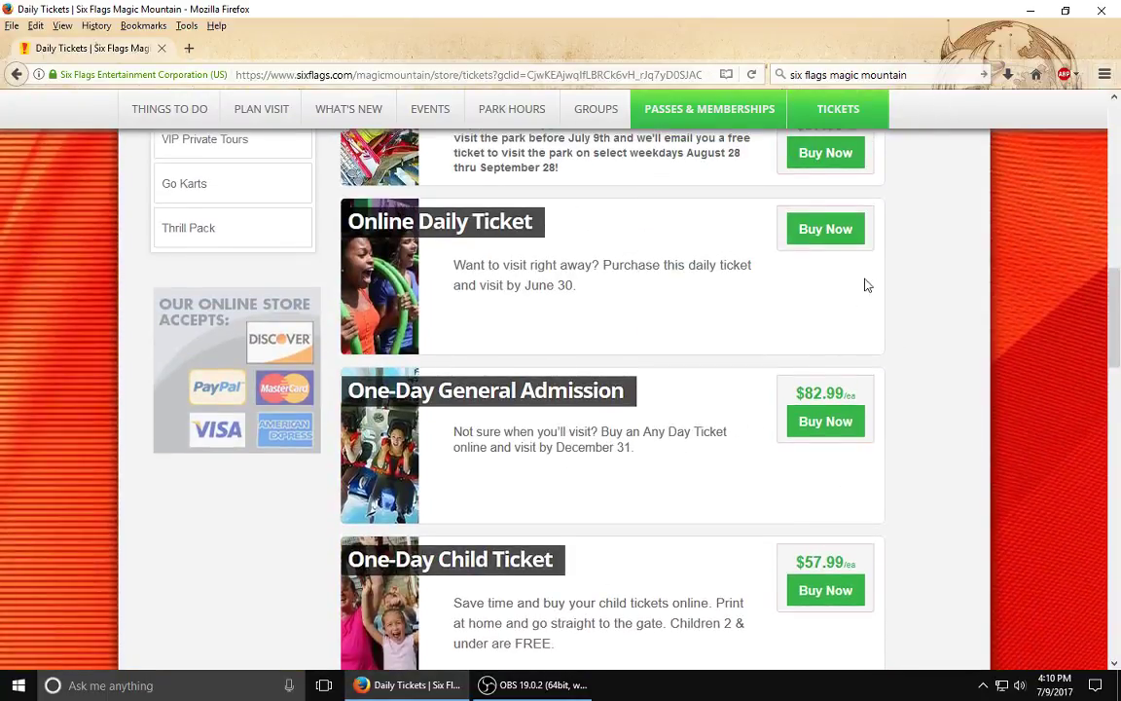
{"action": "scroll", "scroll_direction": "up", "scroll_amount": 3}
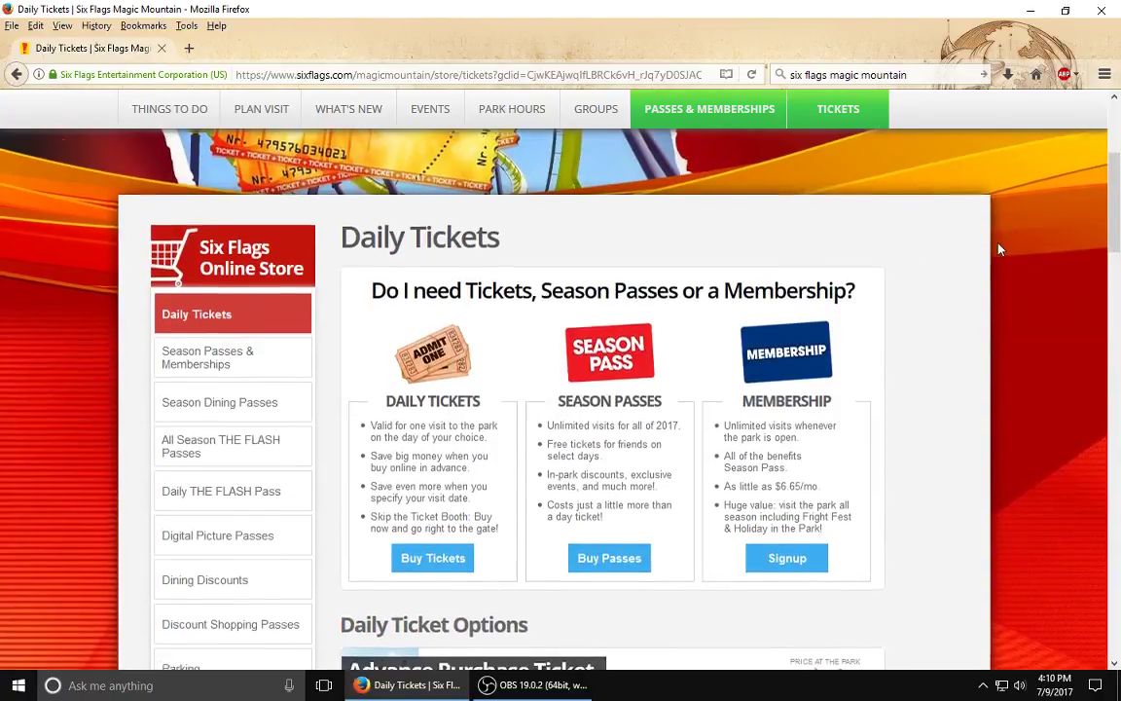
{"action": "scroll", "scroll_direction": "up", "scroll_amount": 3}
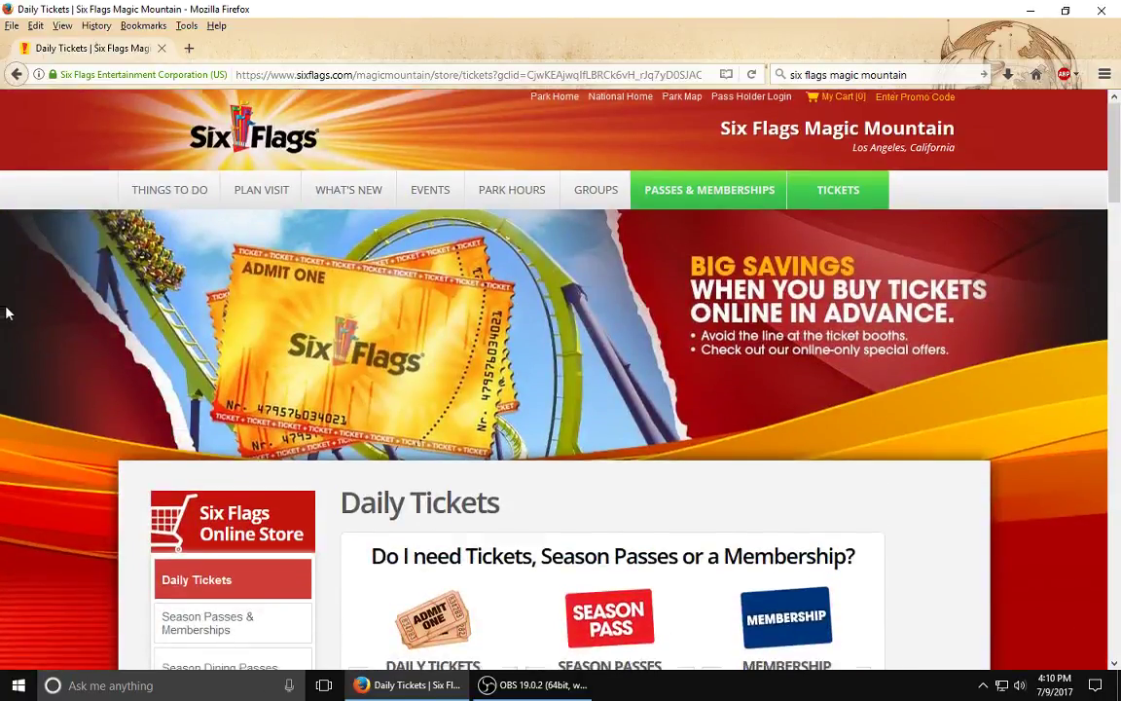
{"action": "scroll", "scroll_direction": "down", "scroll_amount": 3}
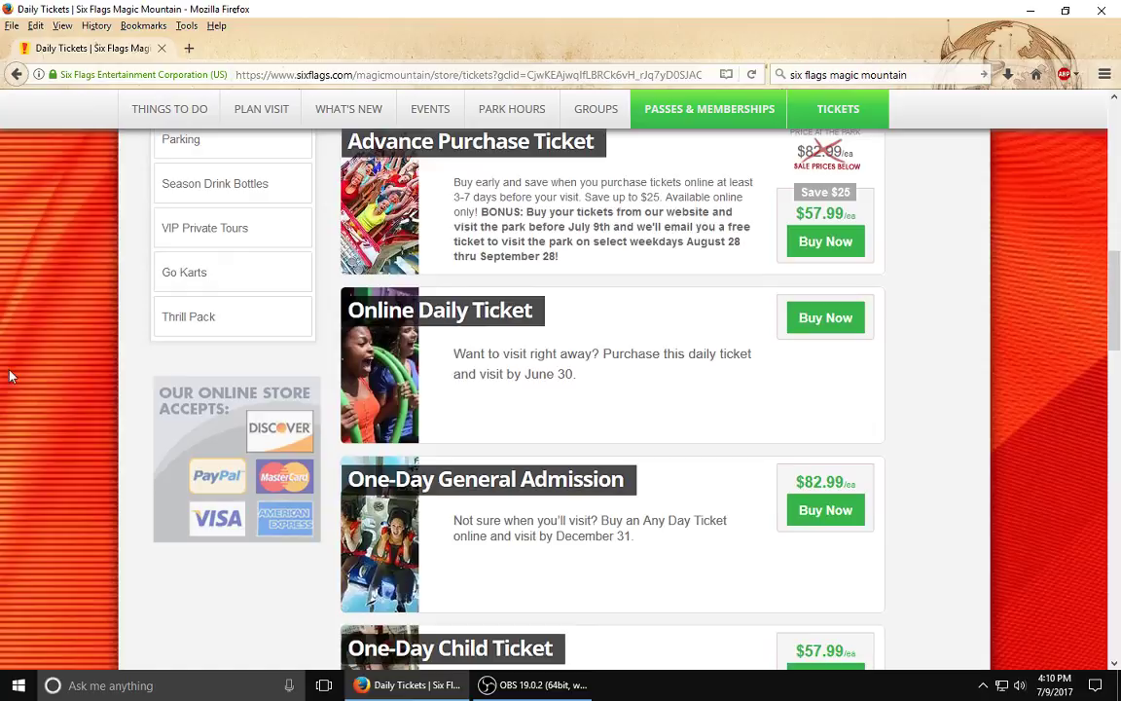
{"action": "scroll", "scroll_direction": "up", "scroll_amount": 3}
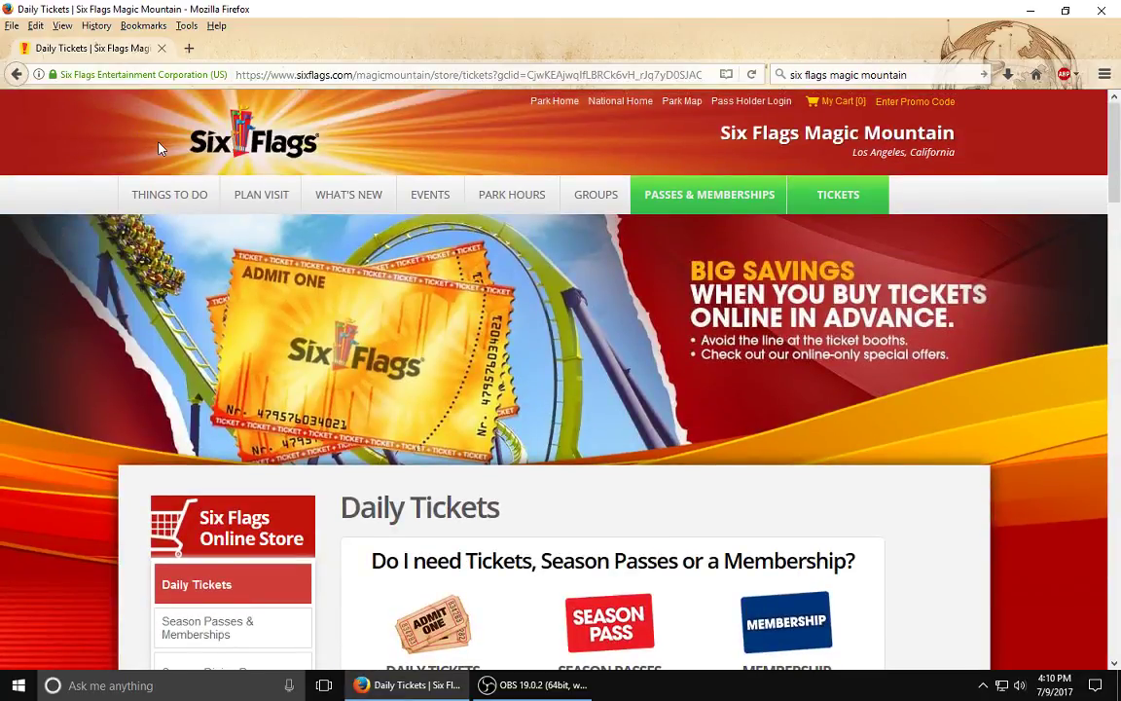
{"action": "mouse_move", "coordinate": [100, 82]}
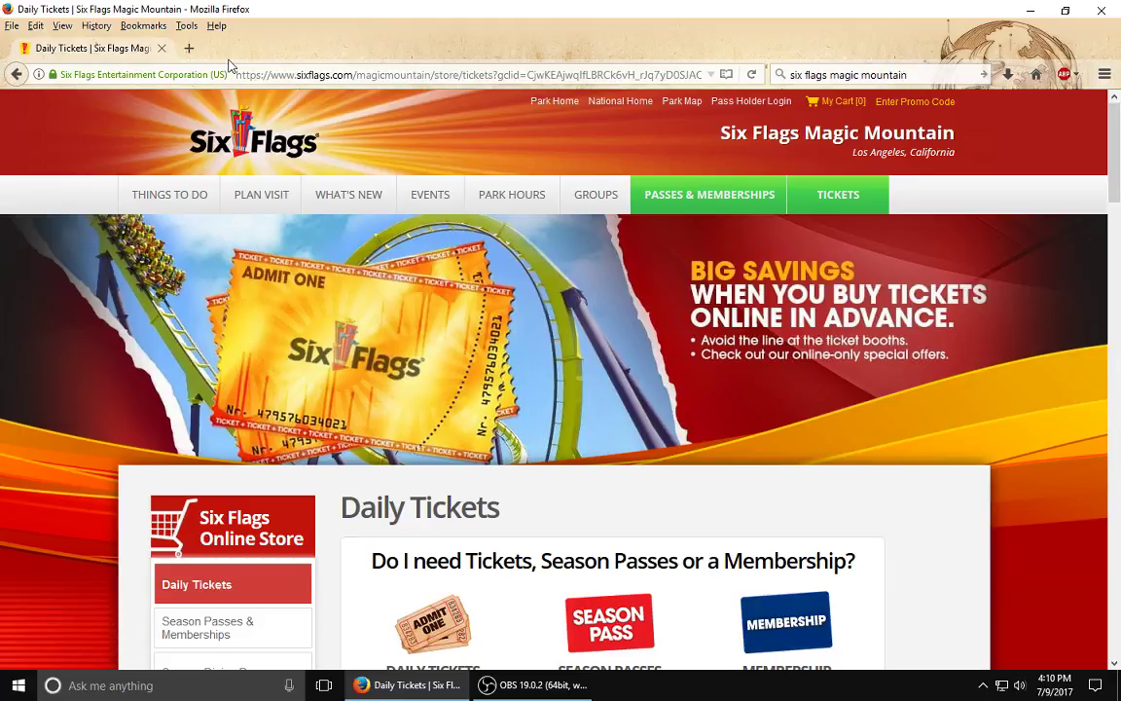
{"action": "mouse_move", "coordinate": [1115, 102]}
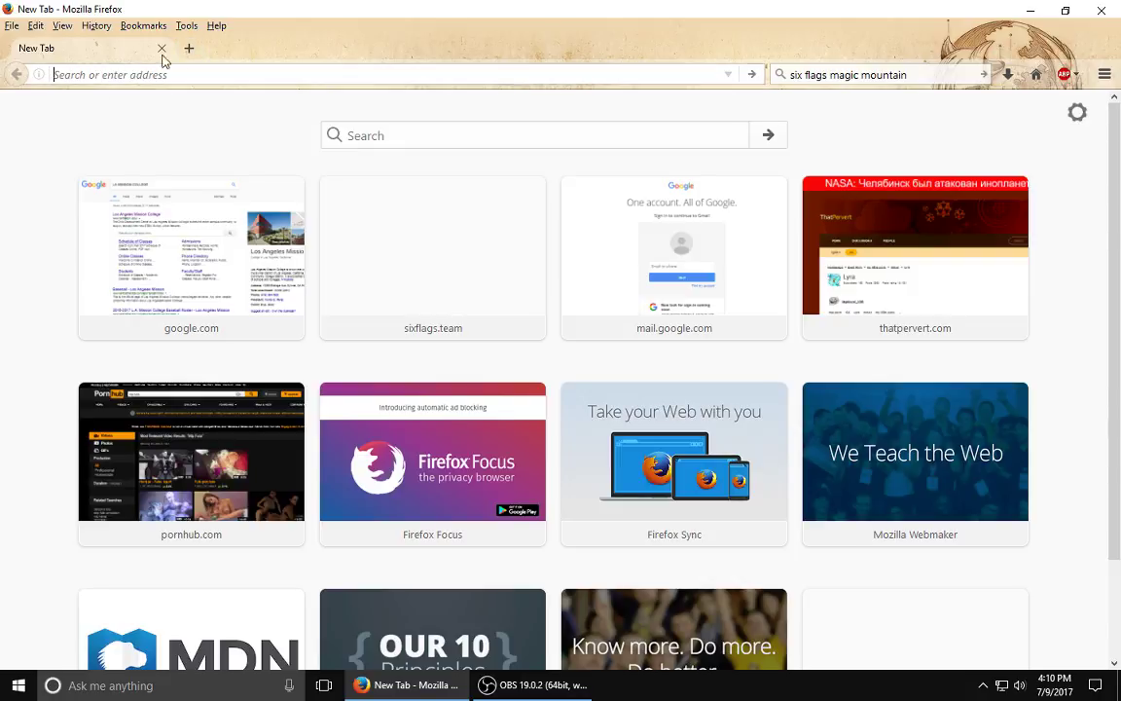
{"action": "left_click", "coordinate": [188, 48]}
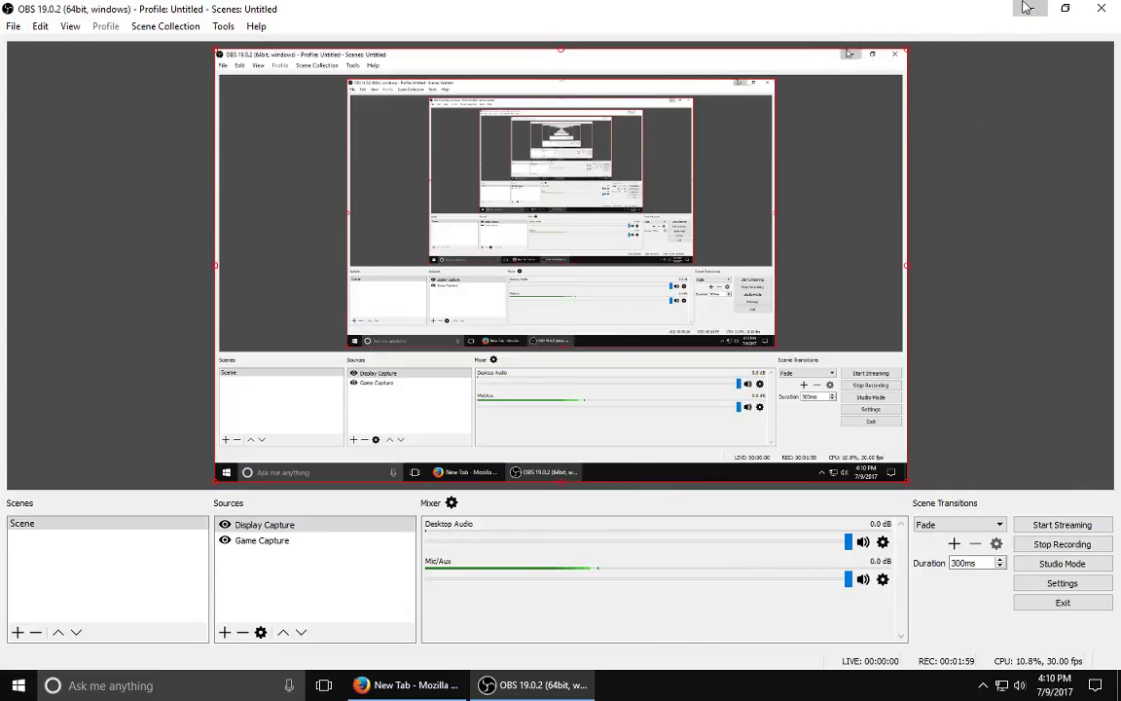
{"action": "left_click", "coordinate": [1030, 8]}
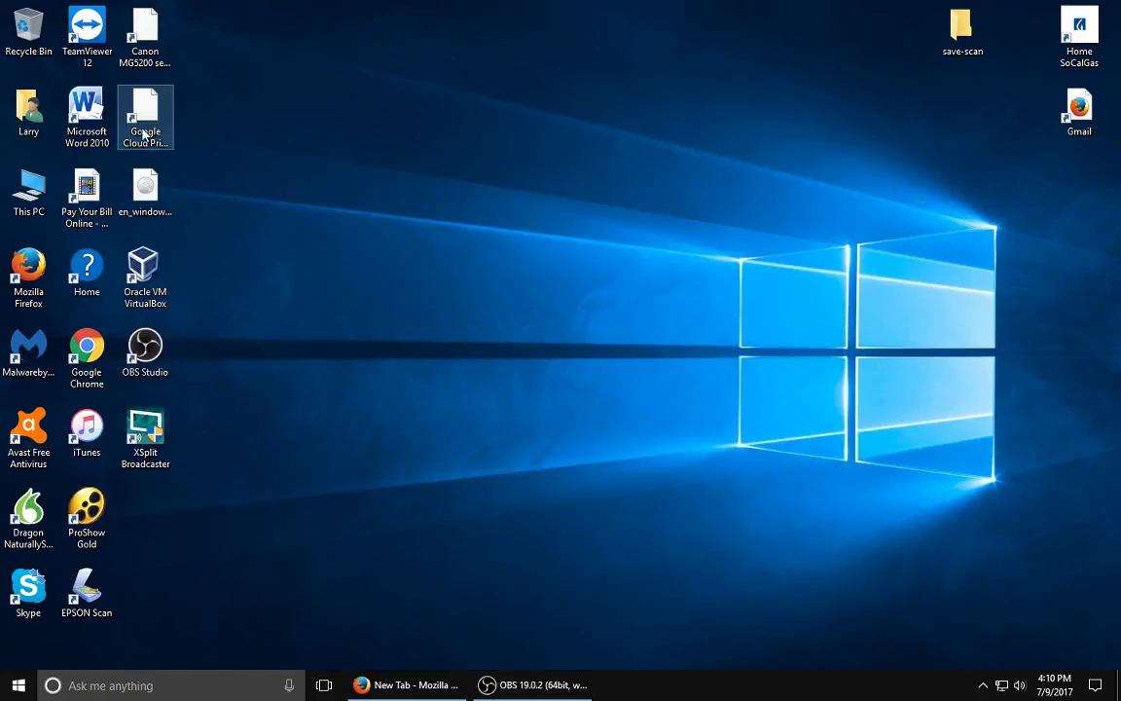
Open the user's home folder from the desktop and go into Downloads.
{"action": "left_click", "coordinate": [29, 112]}
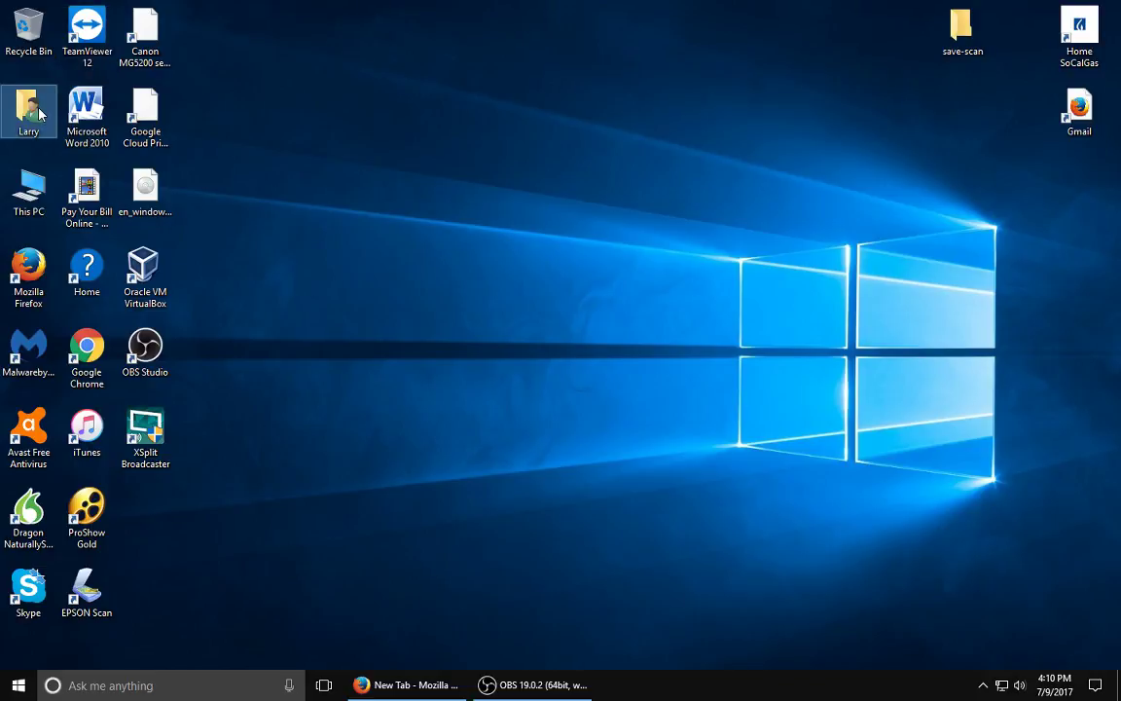
{"action": "double_click", "coordinate": [29, 111]}
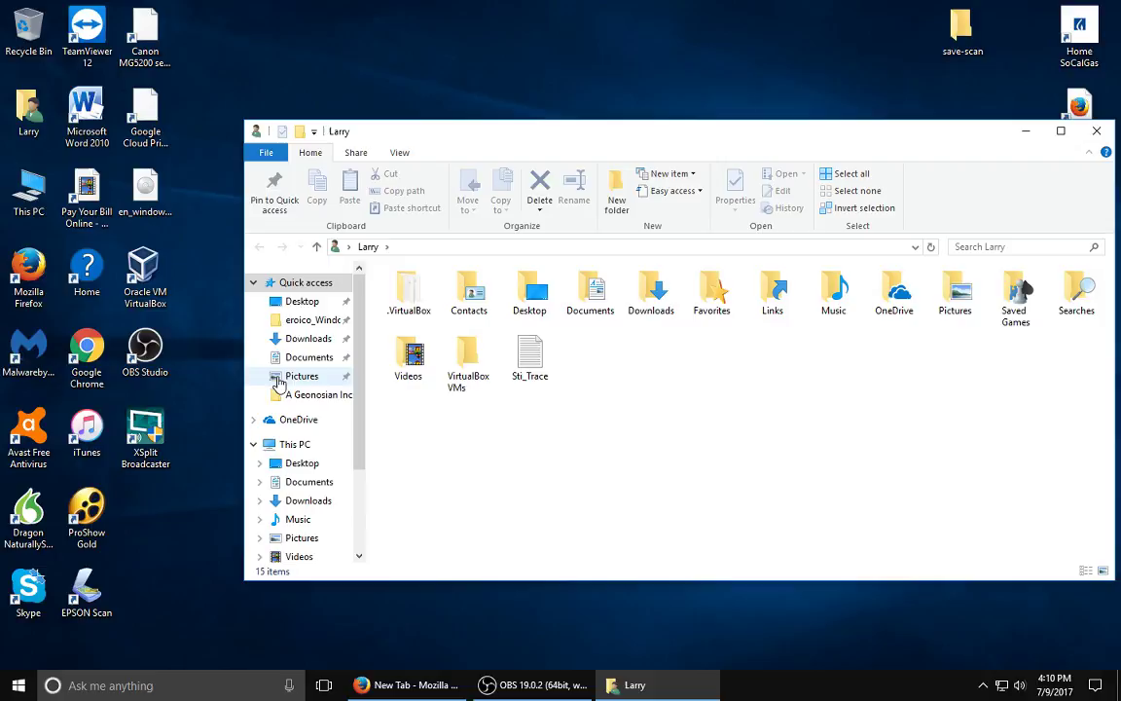
{"action": "left_click", "coordinate": [308, 338]}
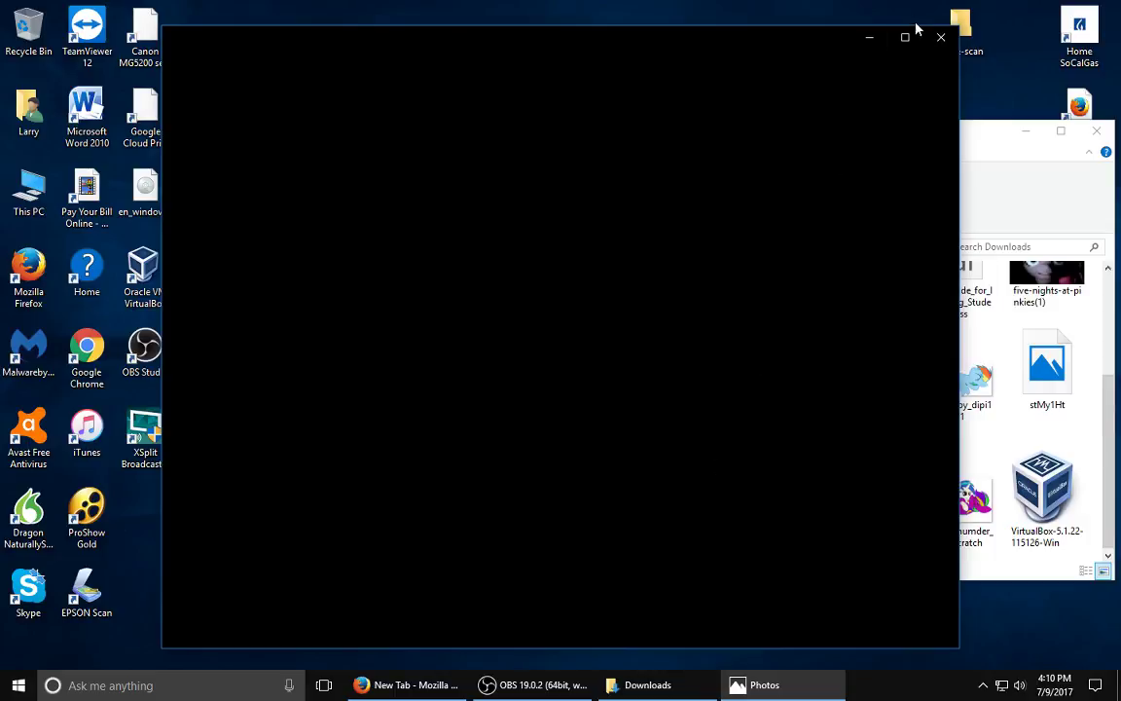
Maximize the Photos window showing the pony image, then bring OBS back to the front.
{"action": "left_click", "coordinate": [905, 38]}
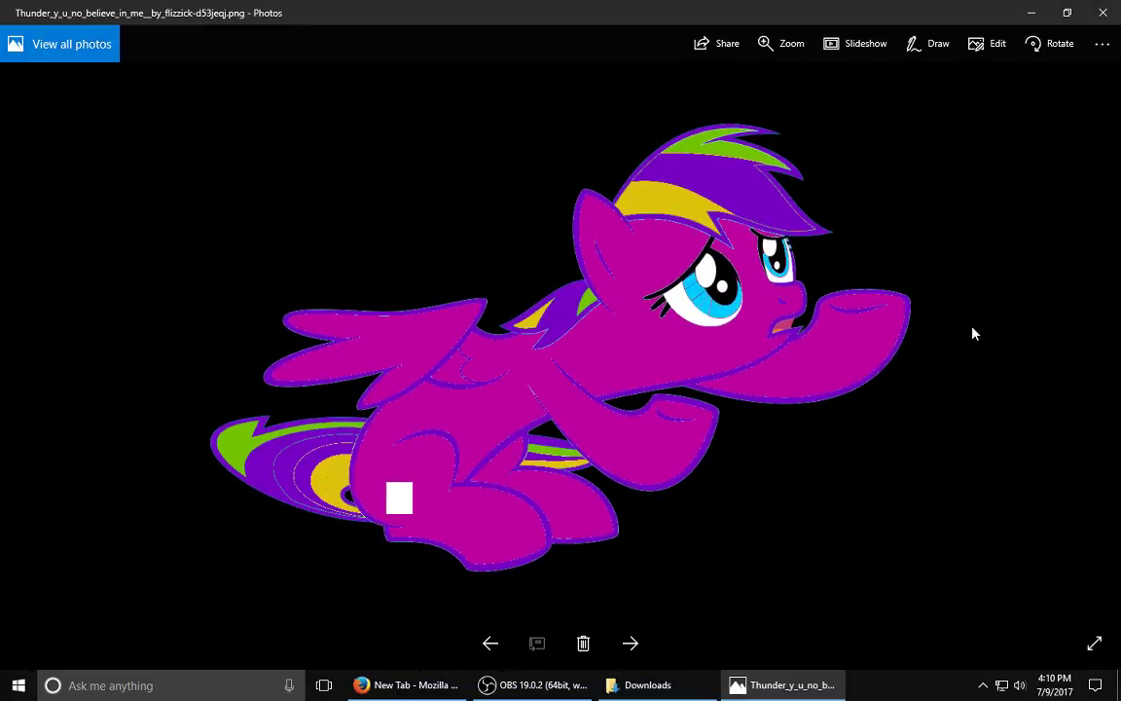
{"action": "mouse_move", "coordinate": [807, 227]}
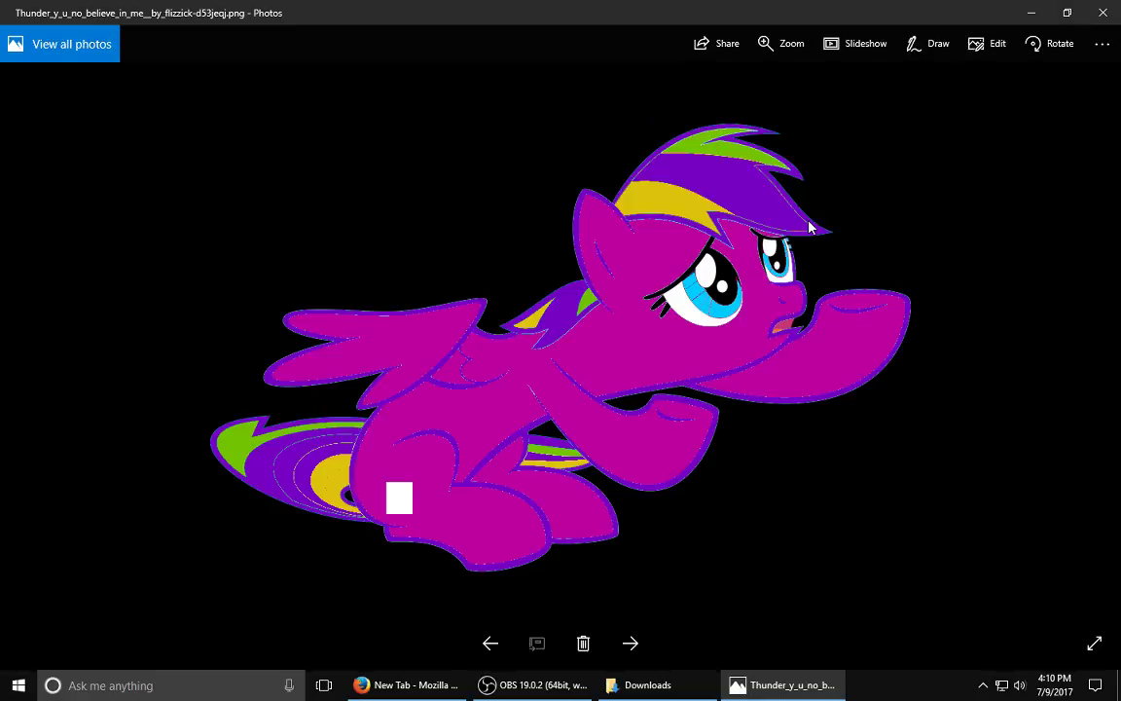
{"action": "mouse_move", "coordinate": [83, 465]}
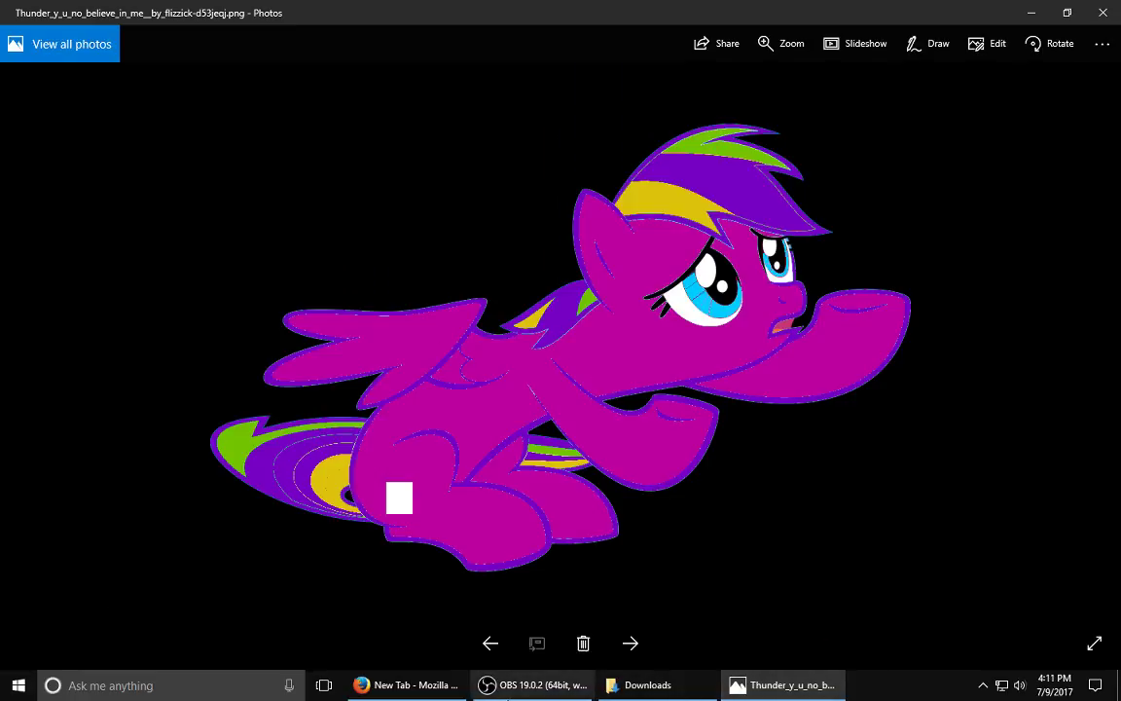
{"action": "mouse_move", "coordinate": [533, 685]}
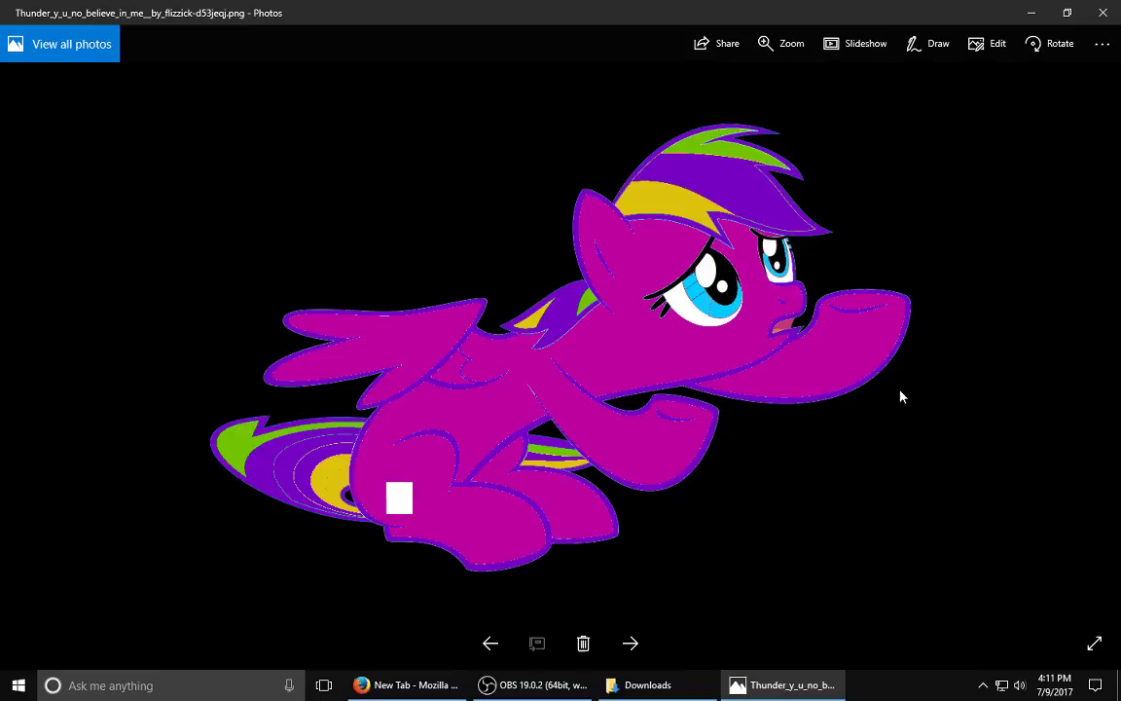
{"action": "left_click", "coordinate": [1094, 642]}
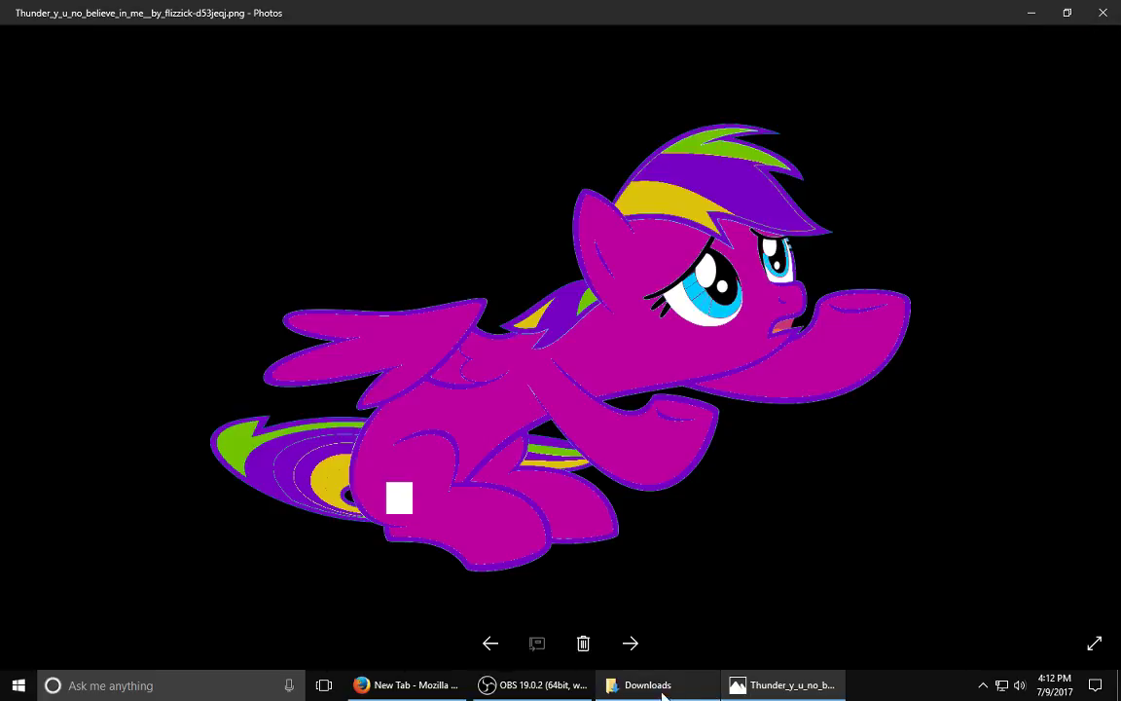
{"action": "mouse_move", "coordinate": [461, 260]}
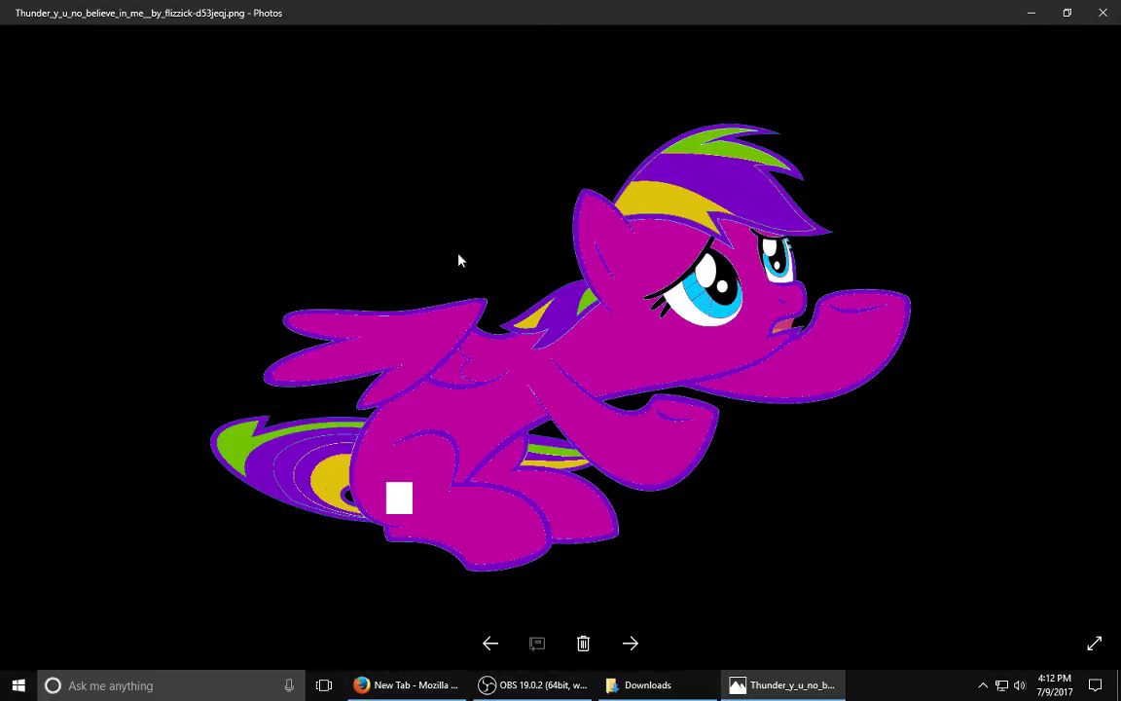
{"action": "mouse_move", "coordinate": [638, 100]}
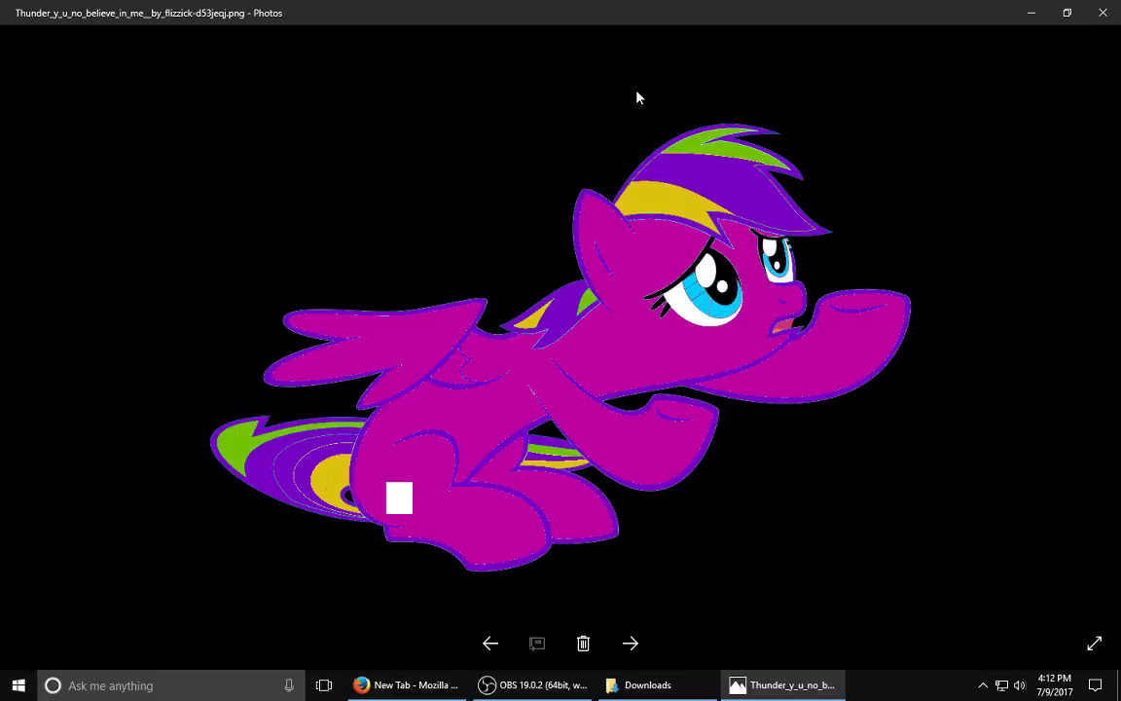
{"action": "mouse_move", "coordinate": [641, 98]}
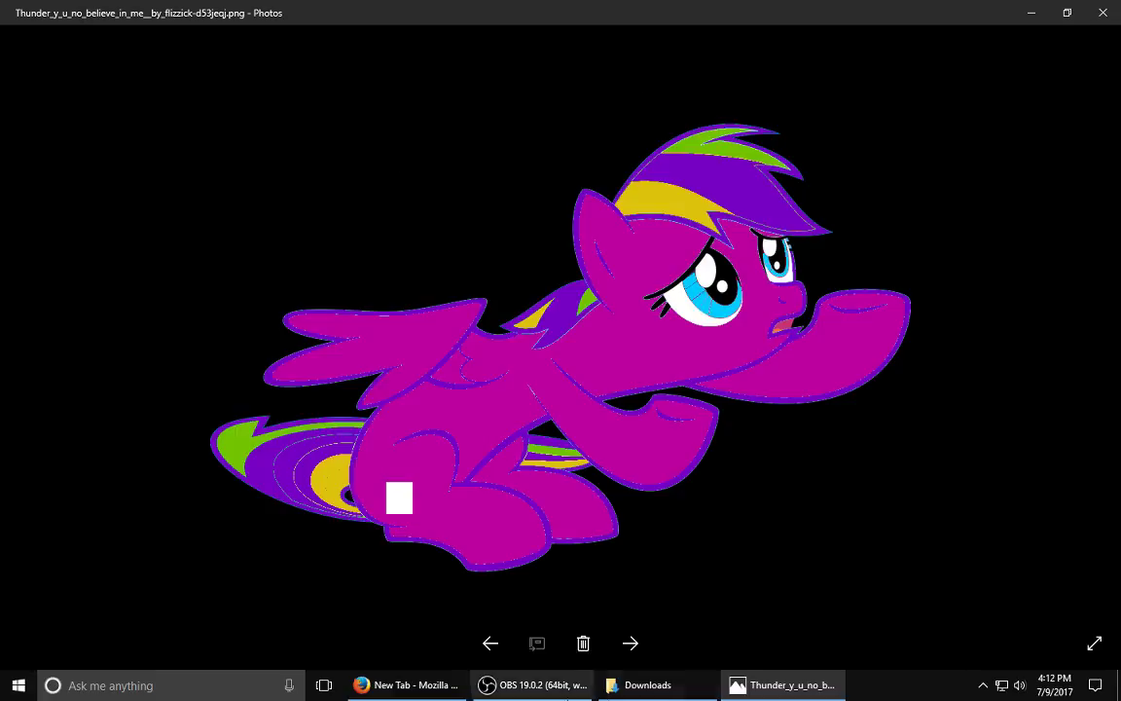
{"action": "mouse_move", "coordinate": [492, 564]}
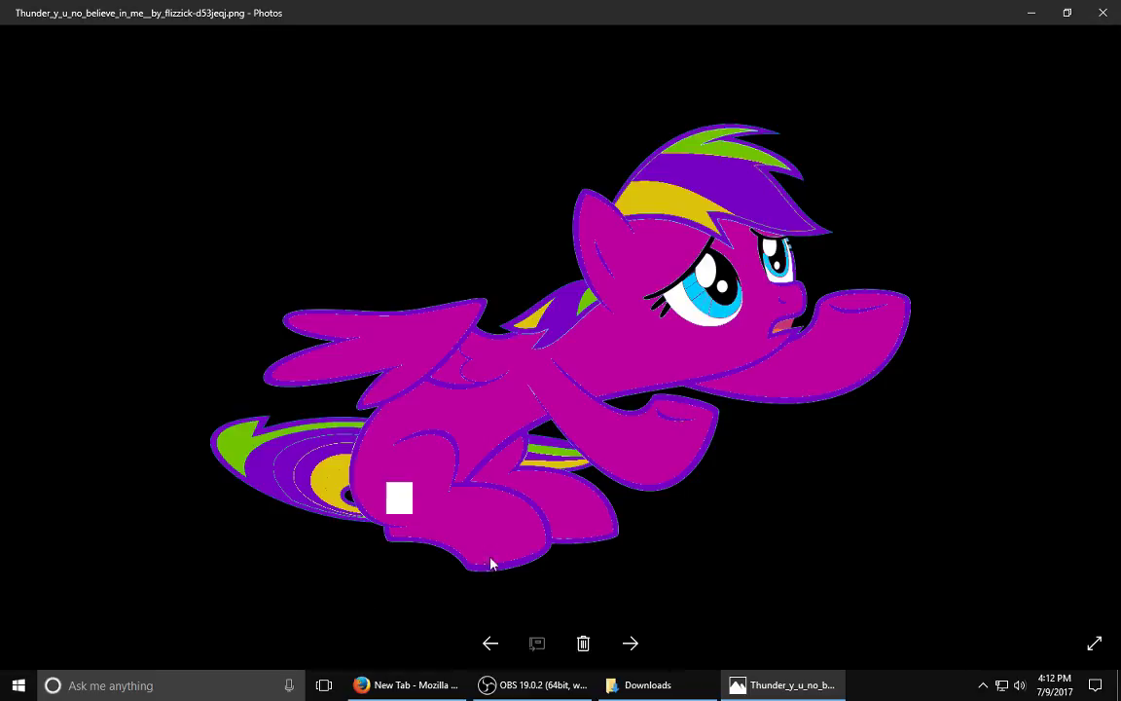
{"action": "mouse_move", "coordinate": [584, 643]}
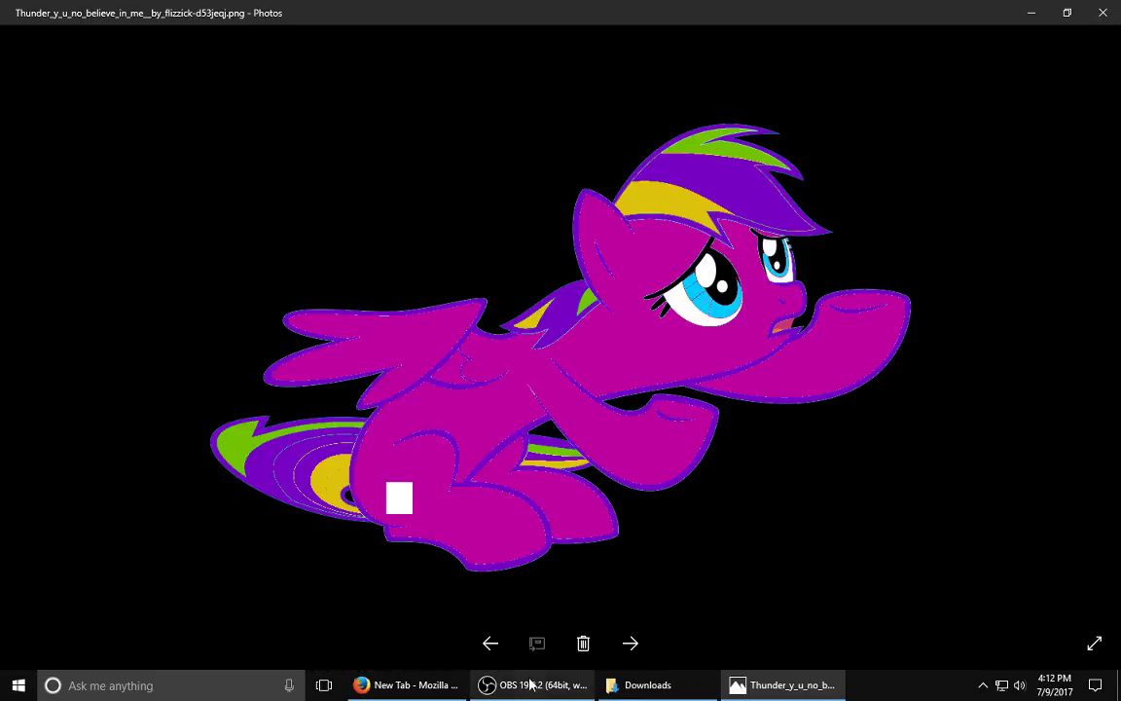
{"action": "left_click", "coordinate": [534, 684]}
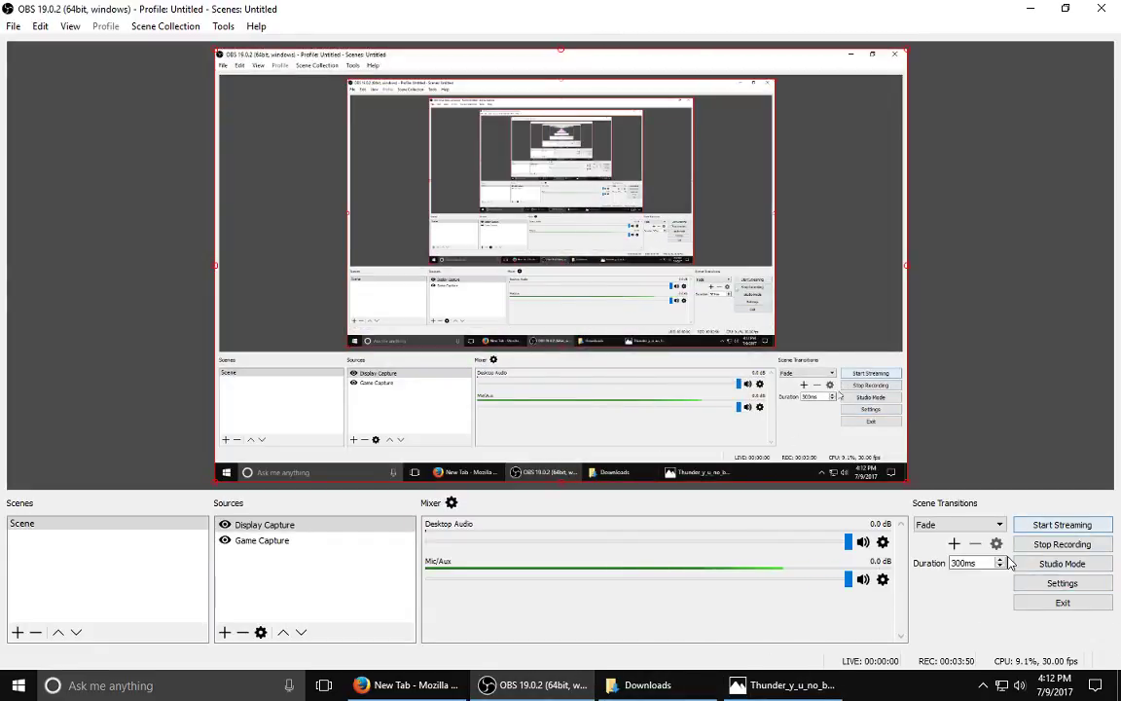